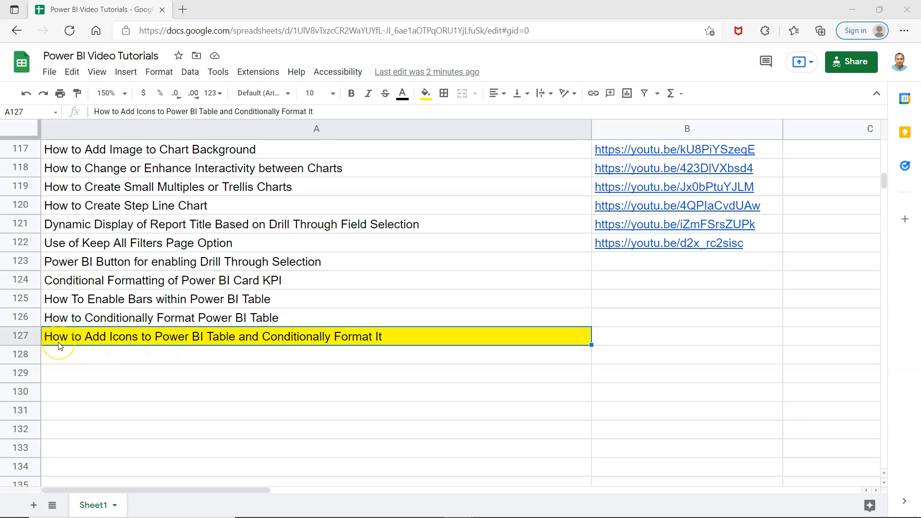
mouse_move(134, 346)
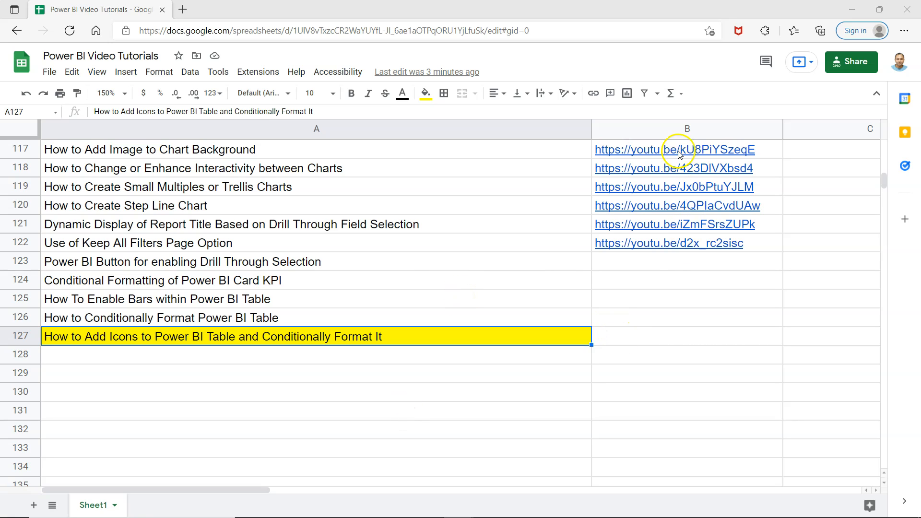
mouse_move(608, 317)
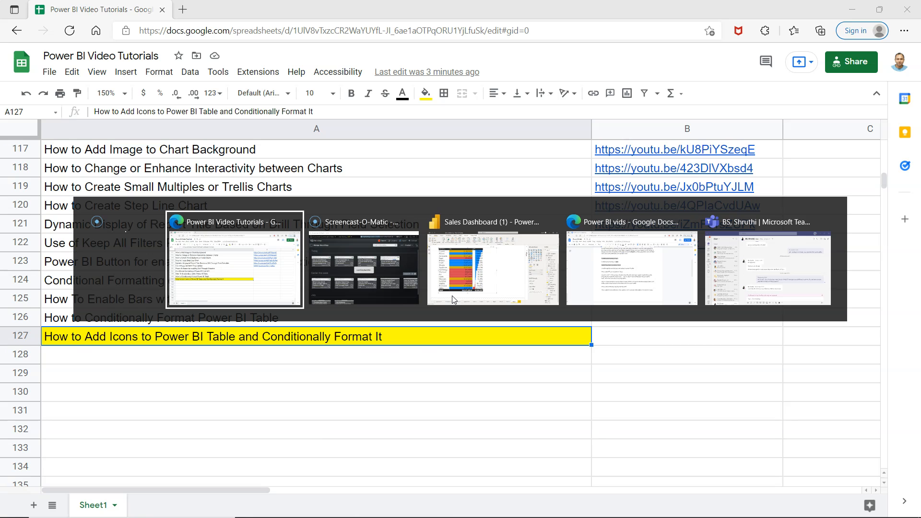
- Switch to the Sales Dashboard window showing the Sub-Category table with colour-coded Sales
left_click(492, 268)
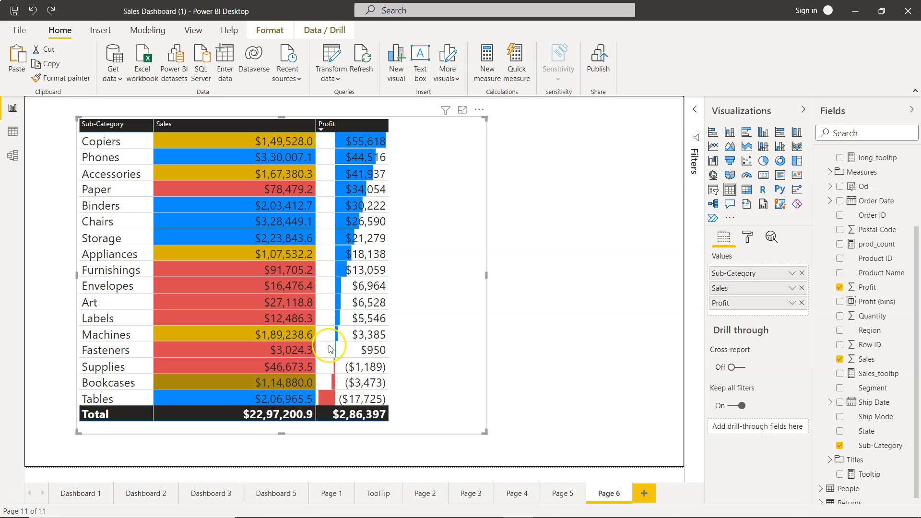
mouse_move(293, 278)
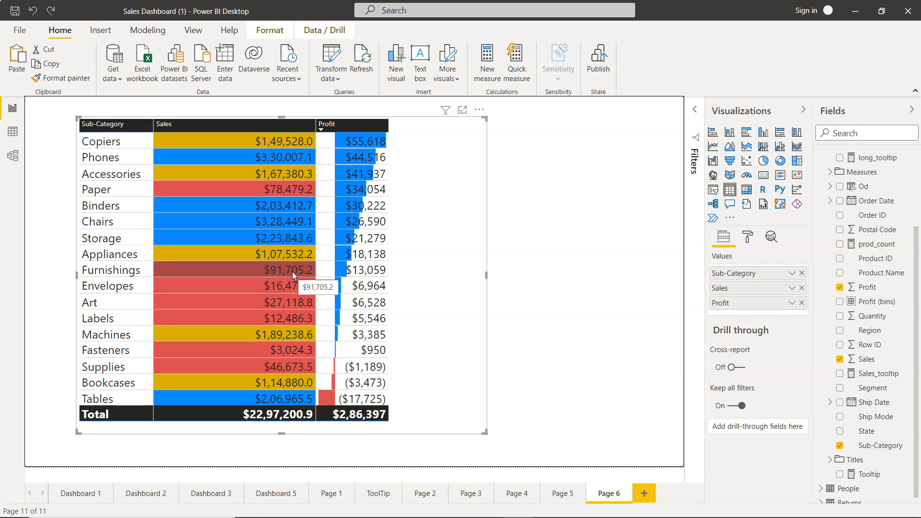
mouse_move(288, 178)
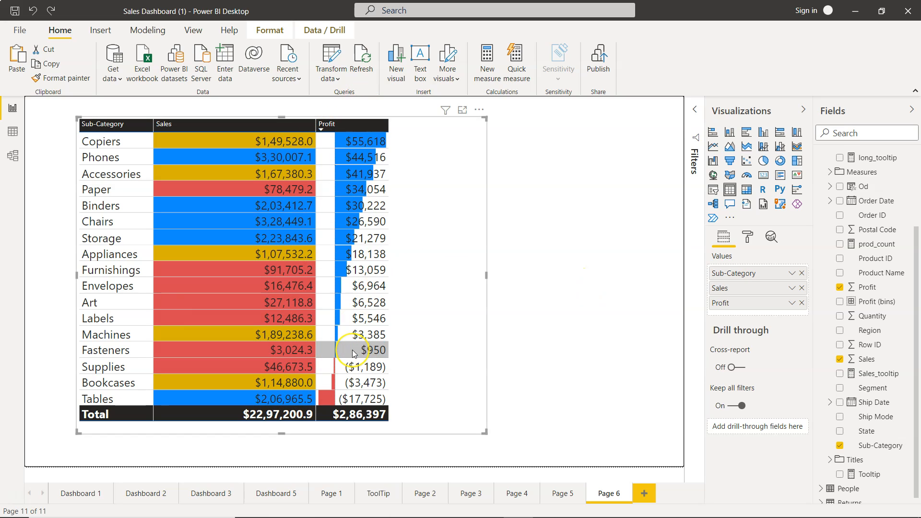
mouse_move(552, 327)
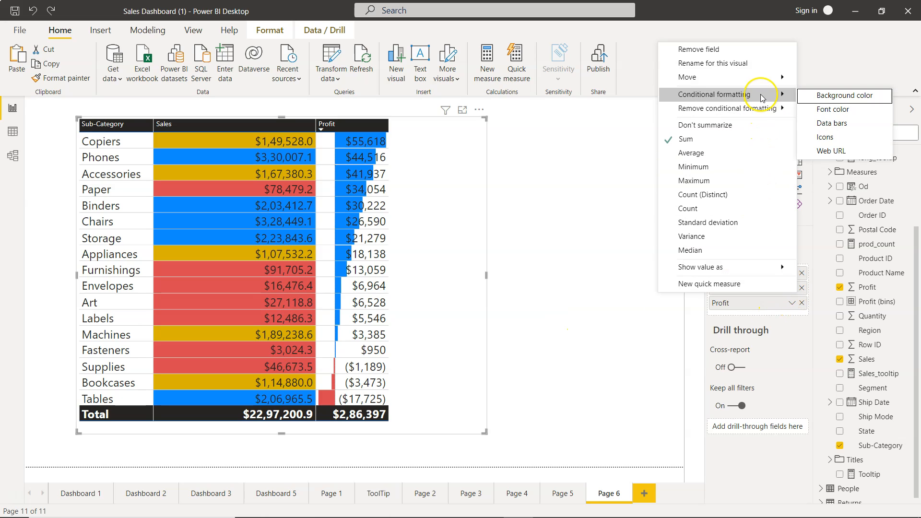
mouse_move(725, 108)
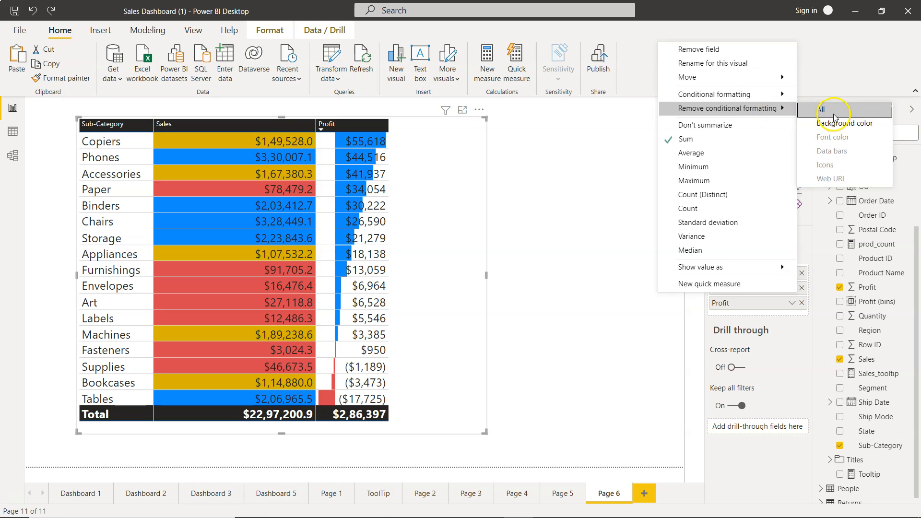
- Remove all existing conditional formatting from the Sales field, clearing its coloured backgrounds
left_click(827, 109)
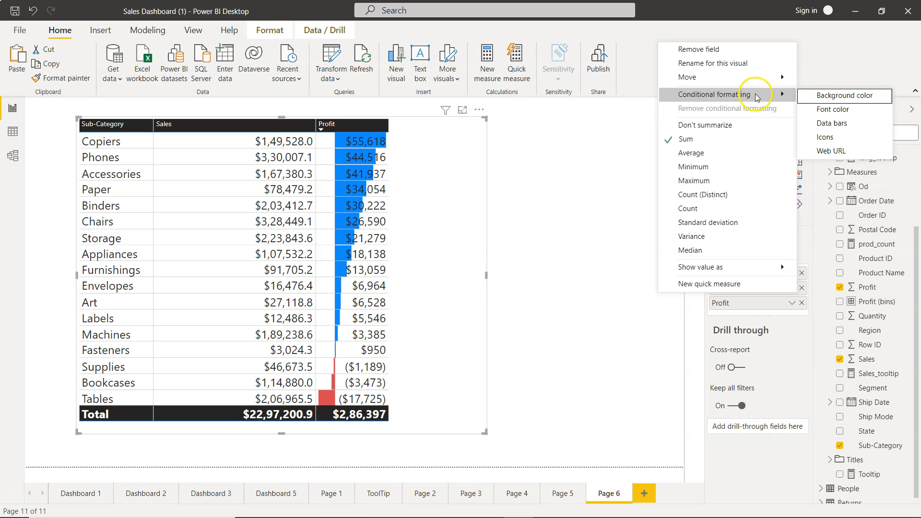
mouse_move(778, 103)
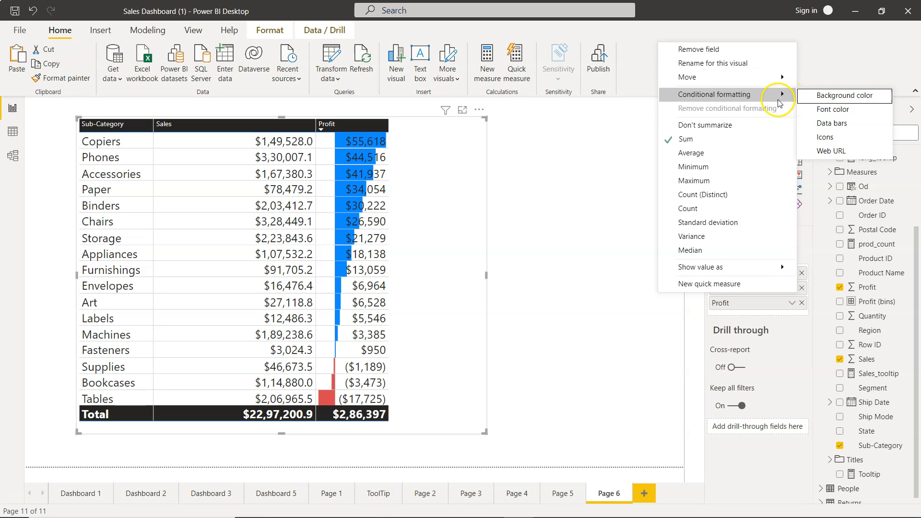
mouse_move(825, 124)
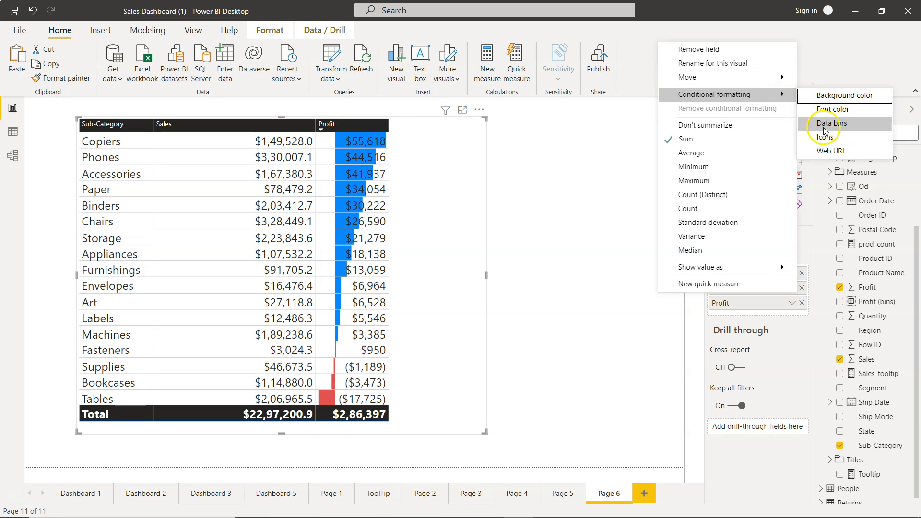
- Start Icons formatting for Sales, keeping layout Left of data and alignment Top
left_click(829, 123)
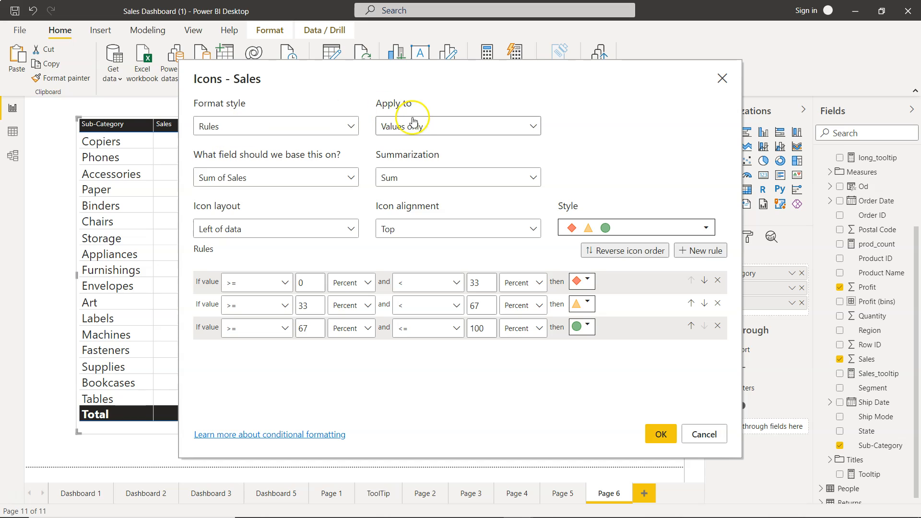
mouse_move(384, 191)
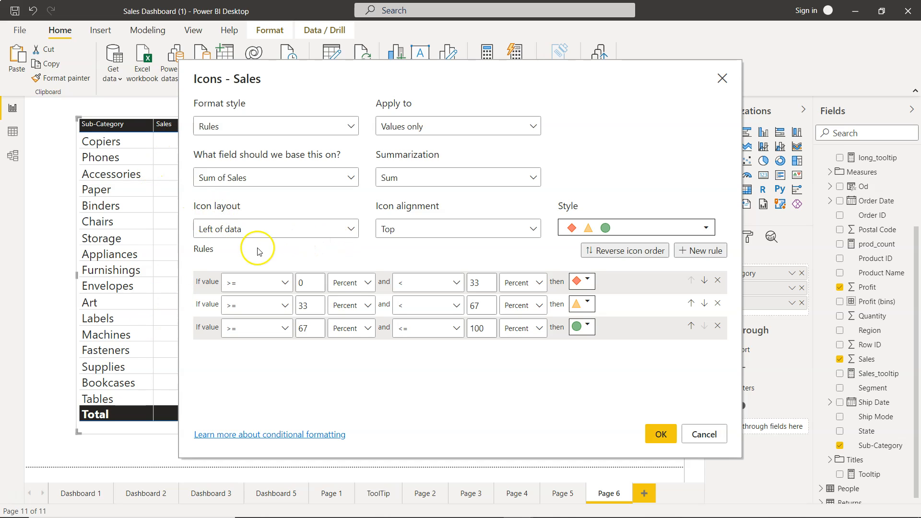
left_click(275, 229)
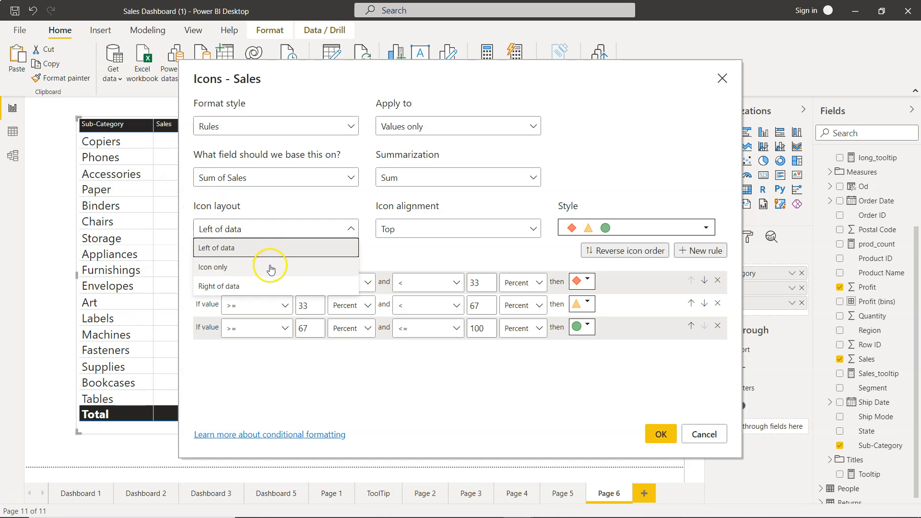
mouse_move(282, 247)
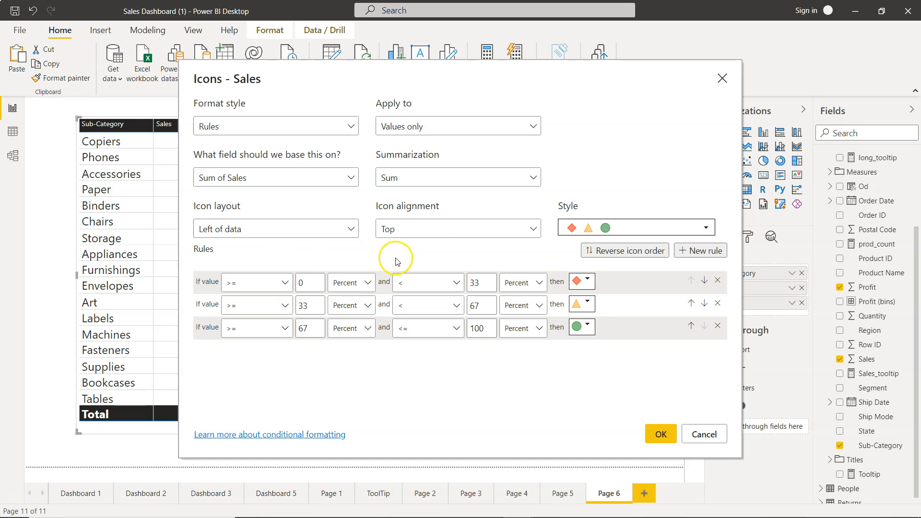
left_click(457, 228)
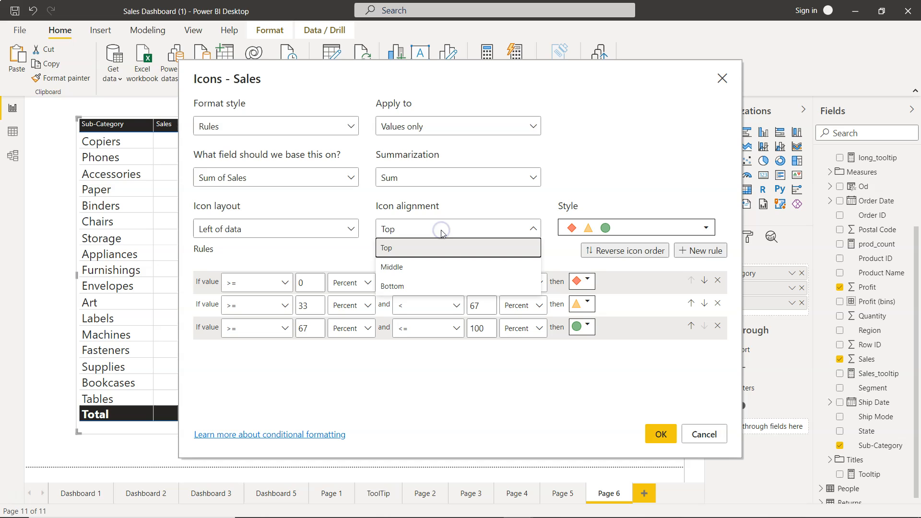
left_click(385, 247)
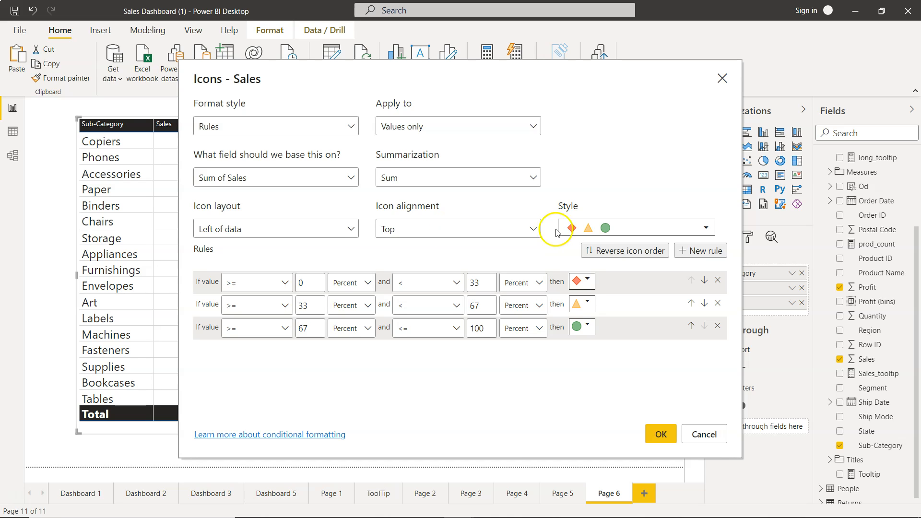
- Choose the red/yellow/green arrows icon style and apply it to the Sales column
left_click(703, 228)
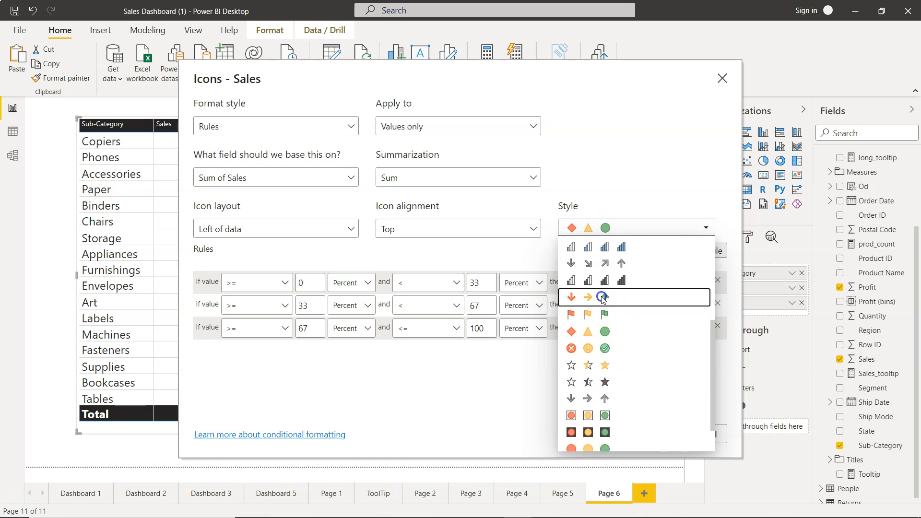
left_click(588, 296)
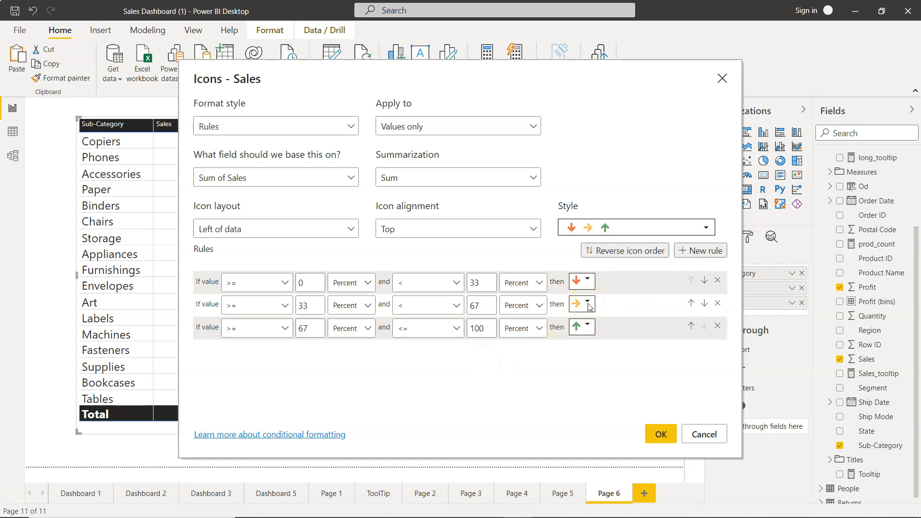
left_click(367, 282)
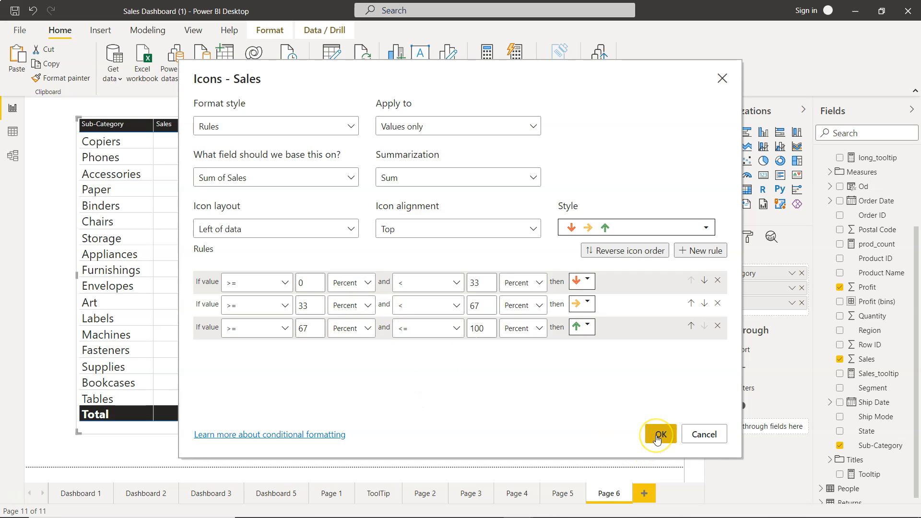
left_click(659, 433)
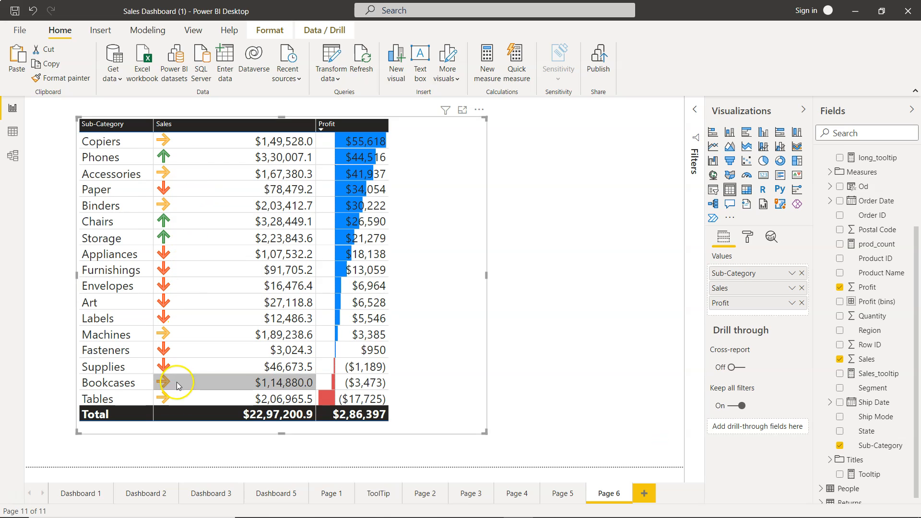
mouse_move(166, 229)
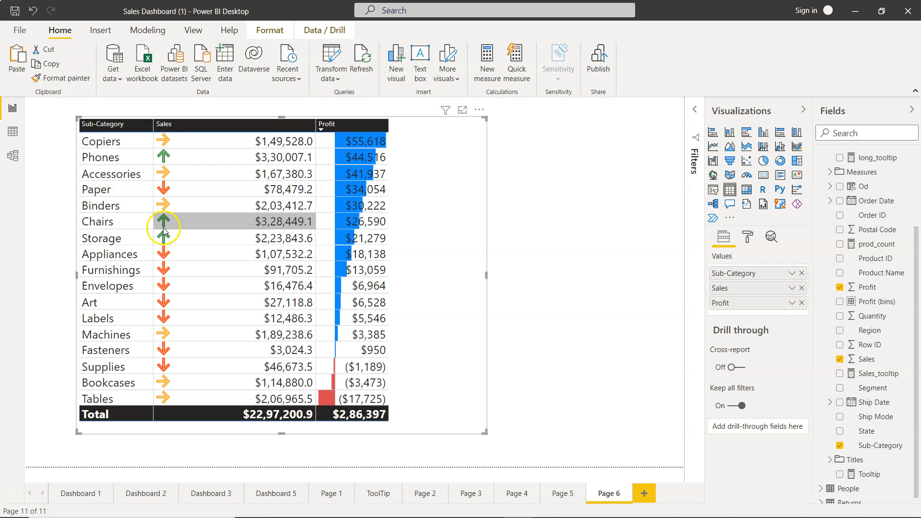
mouse_move(189, 163)
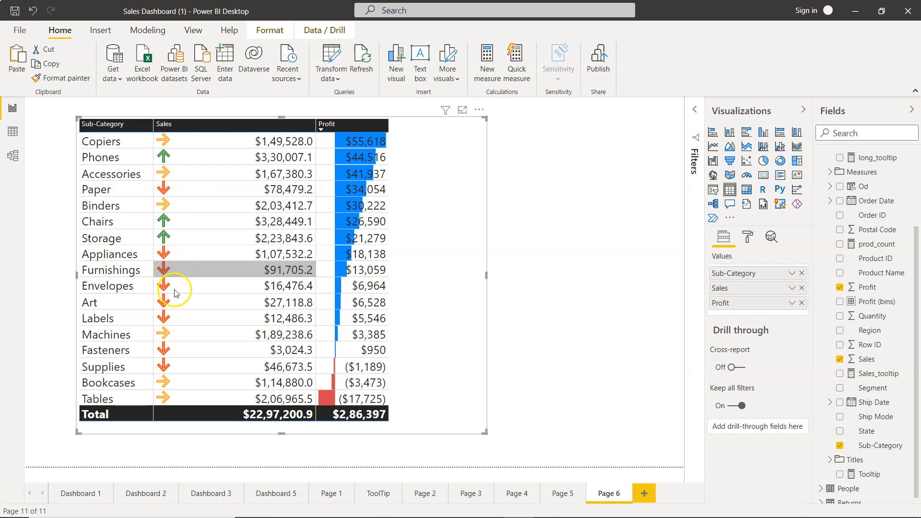
mouse_move(190, 269)
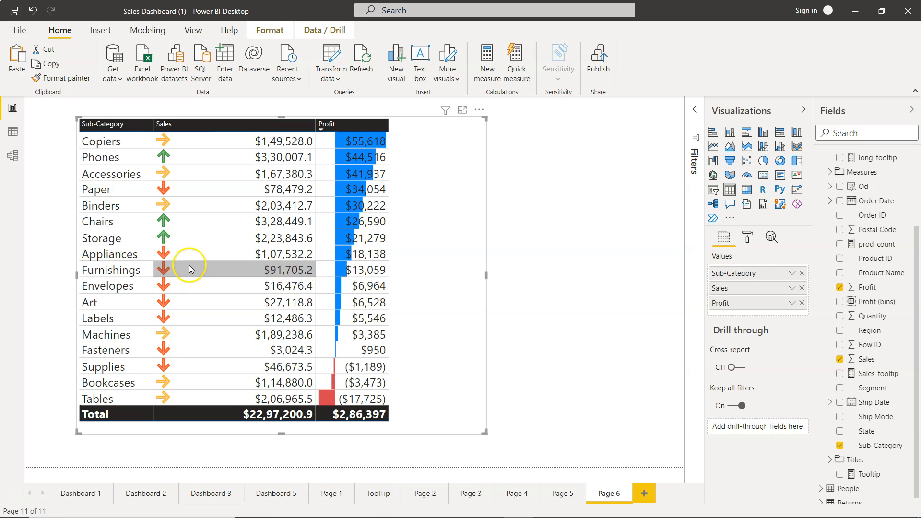
mouse_move(203, 358)
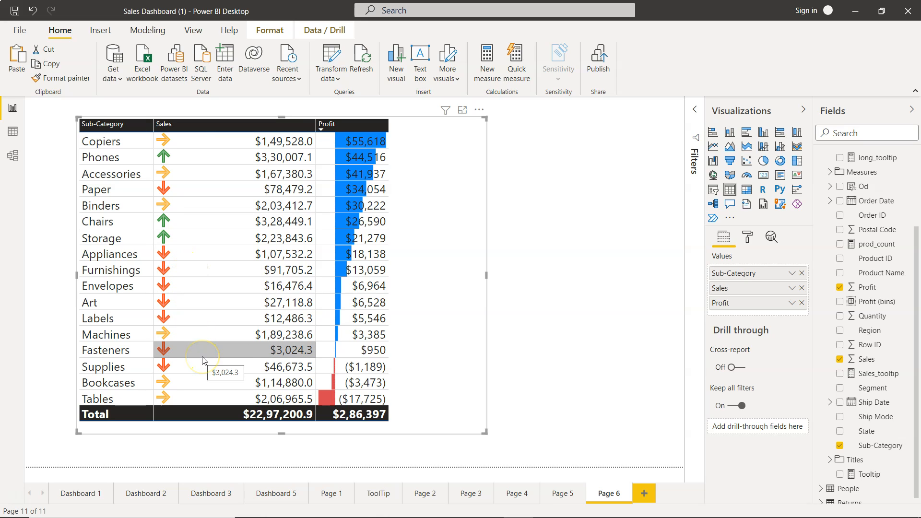
mouse_move(263, 333)
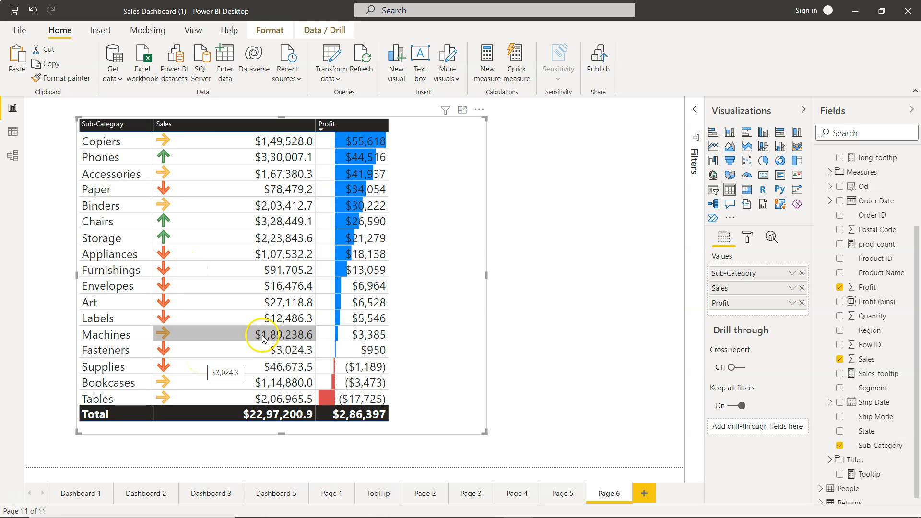